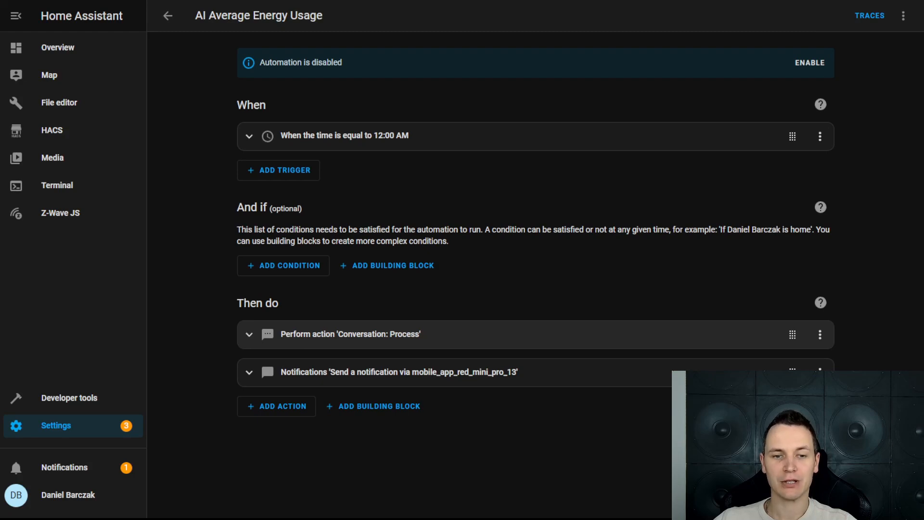
pyautogui.moveTo(239, 331)
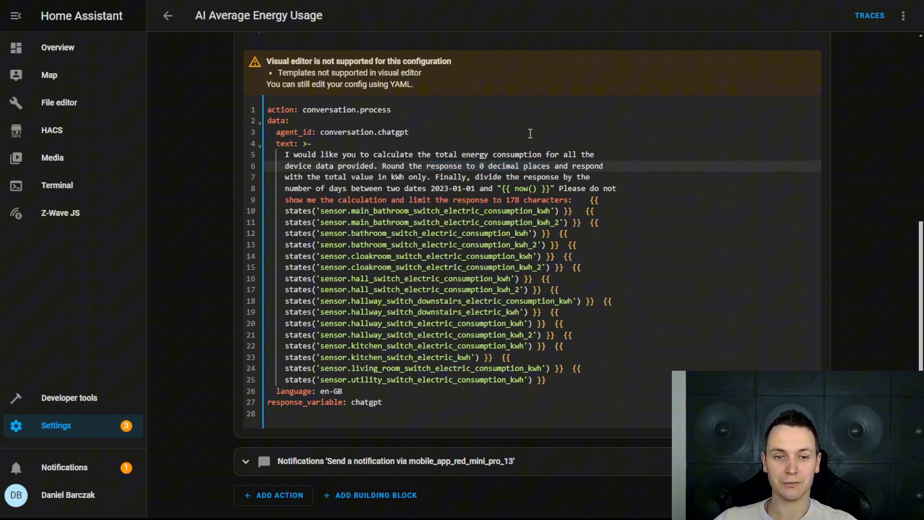
pyautogui.moveTo(548, 180)
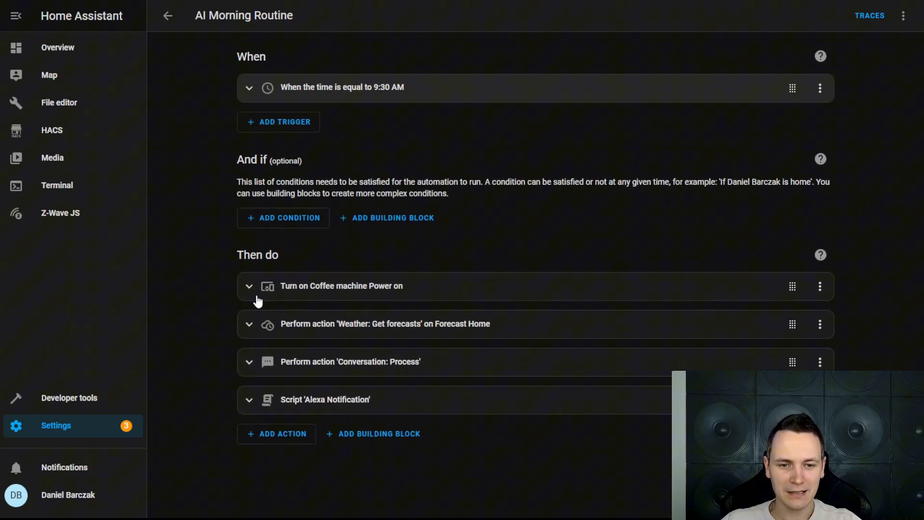
# Expand the 'Weather: Get forecasts' action to reveal its hourly forecast configuration.
pyautogui.click(249, 286)
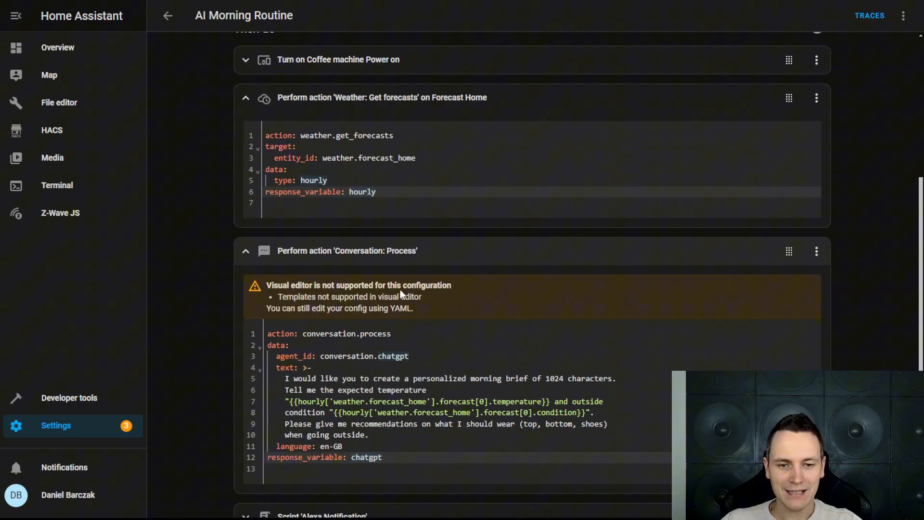
# Reveal the Alexa Notification script announcing ChatGPT's response on three devices.
pyautogui.scroll(-3)
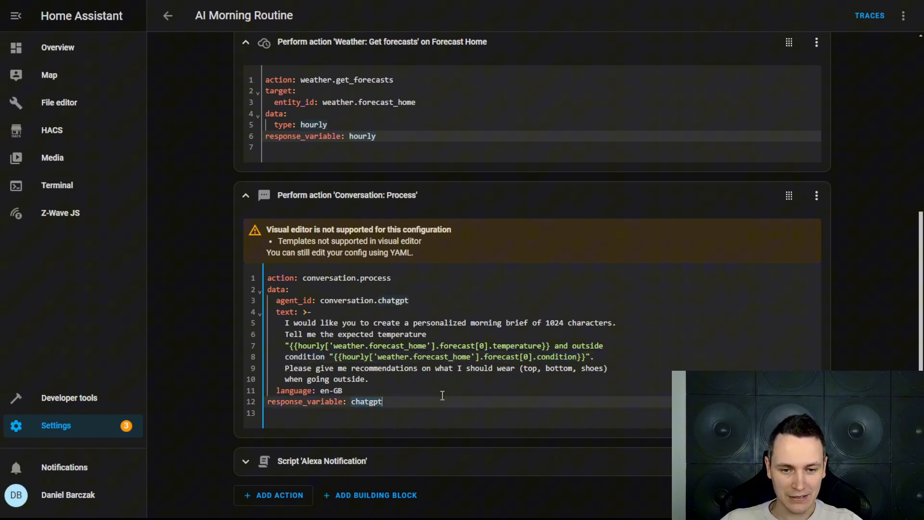
pyautogui.scroll(-3)
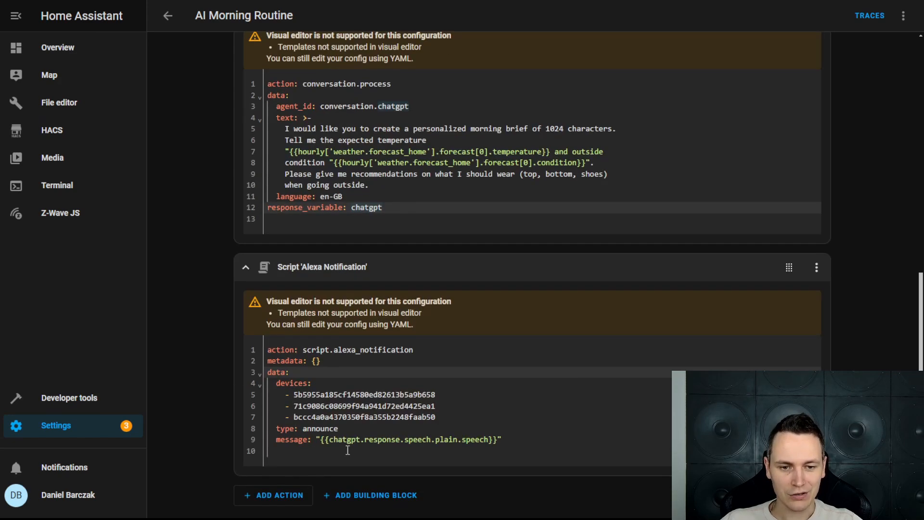